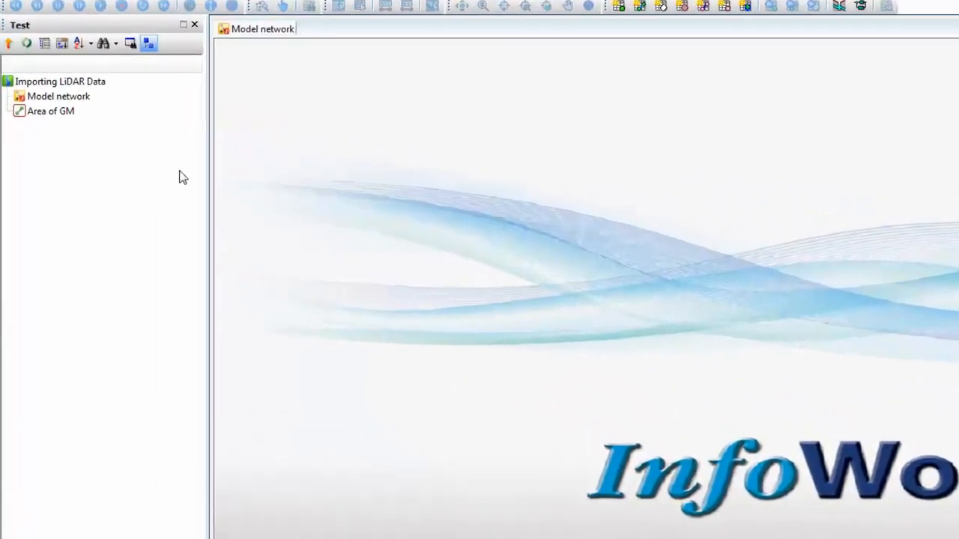
Start a ground model grid import from the Importing LiDAR Data group's context menu
right_click(60, 80)
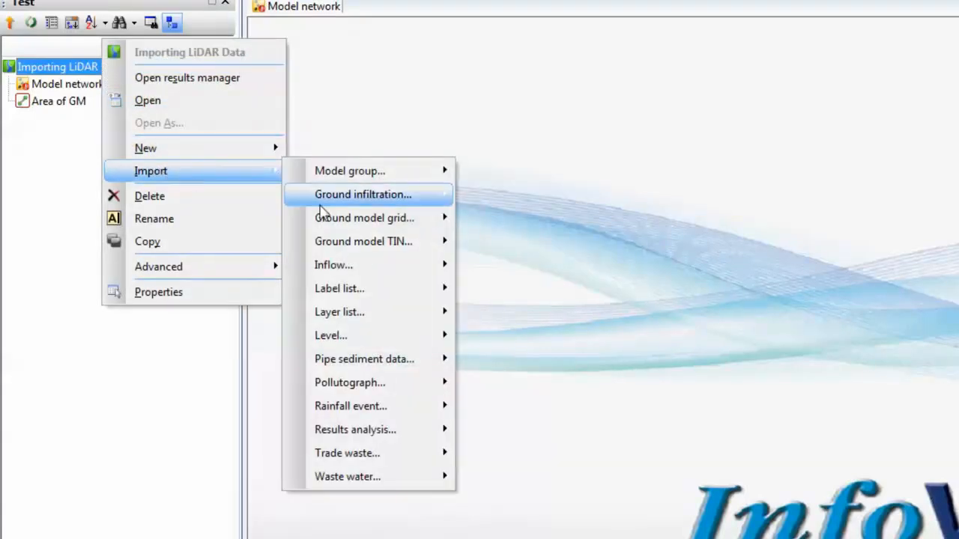
mouse_move(365, 219)
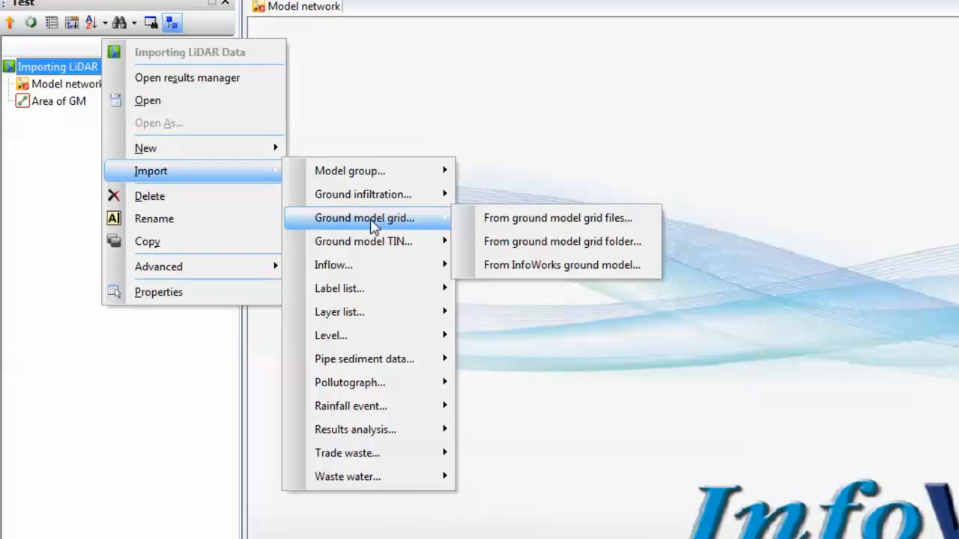
mouse_move(390, 228)
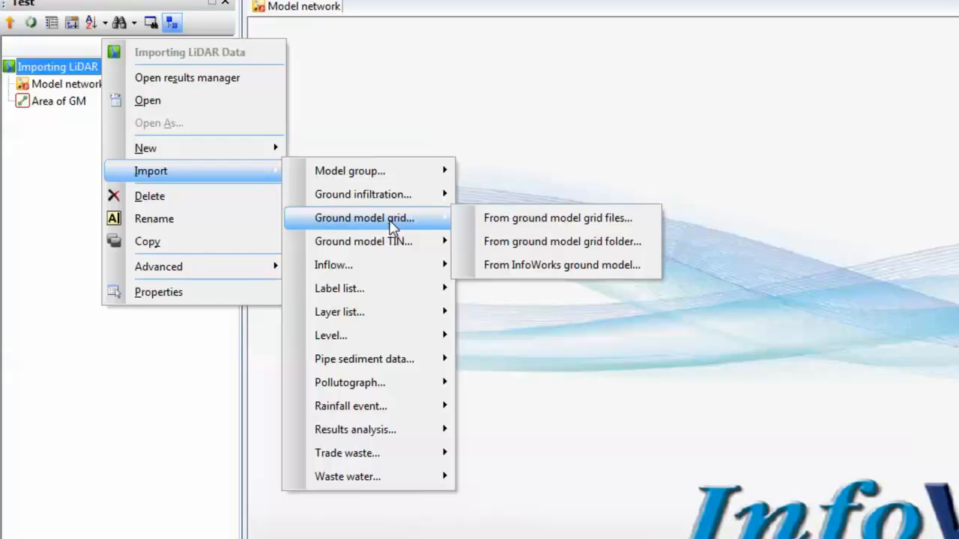
mouse_move(362, 241)
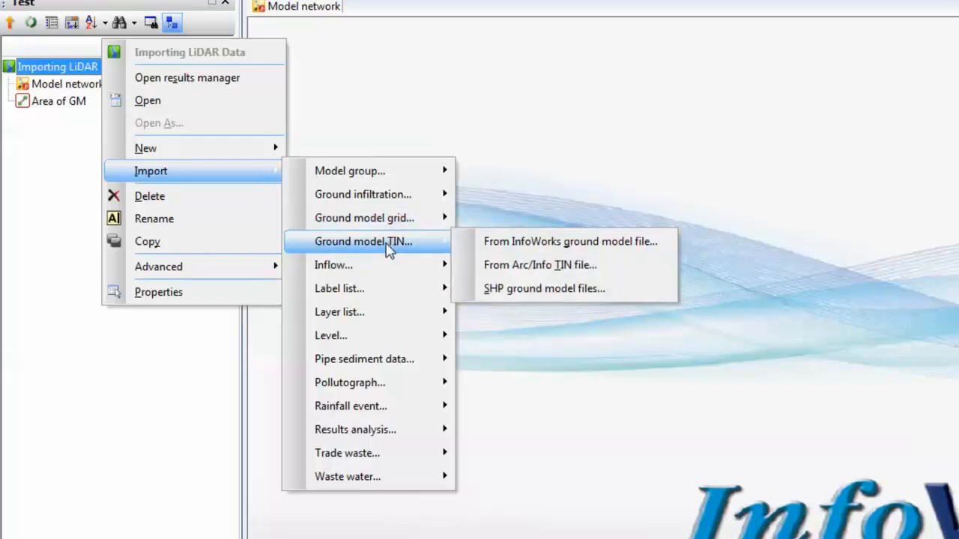
mouse_move(387, 219)
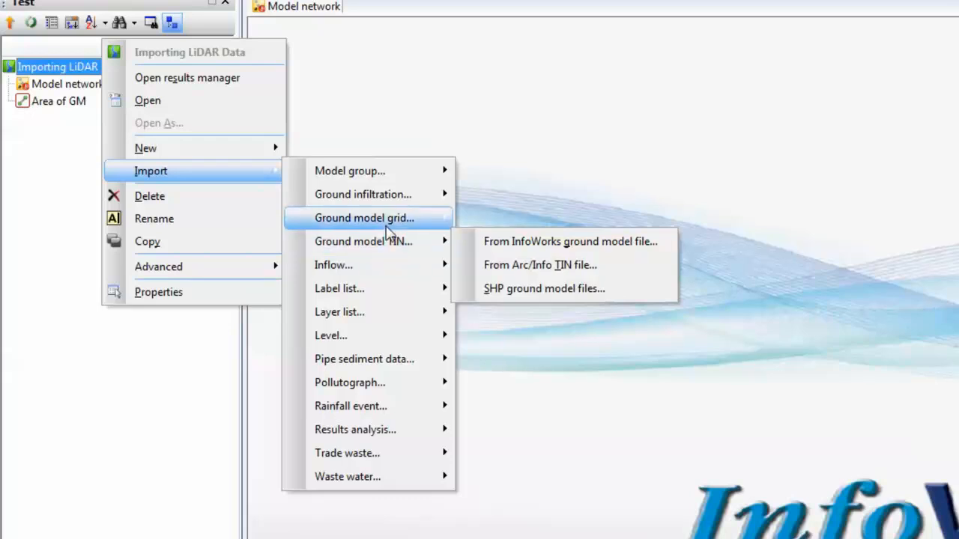
mouse_move(365, 219)
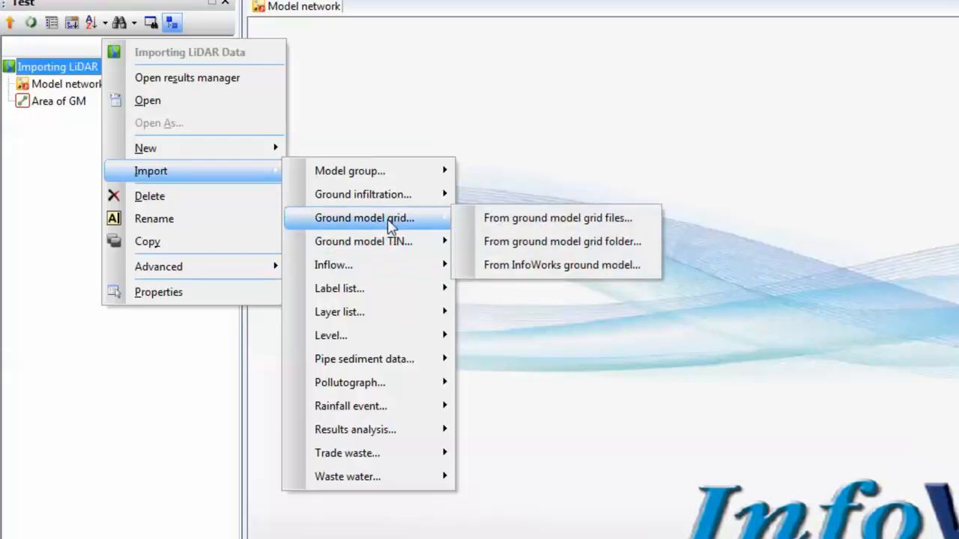
mouse_move(557, 219)
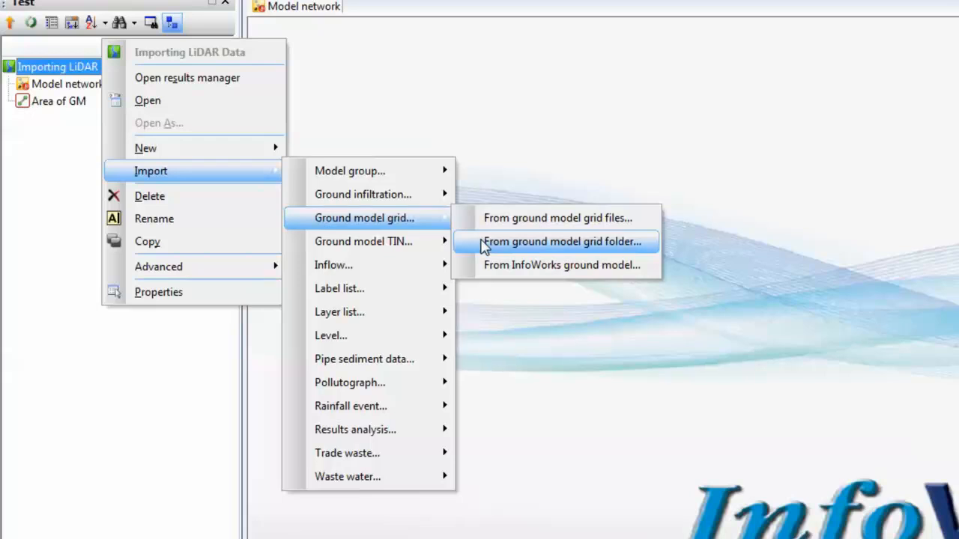
mouse_move(502, 270)
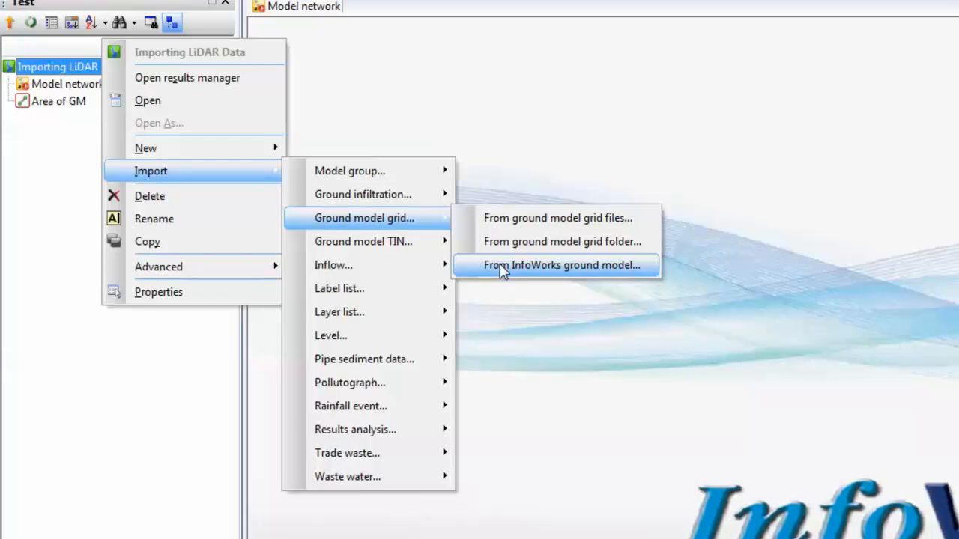
mouse_move(552, 241)
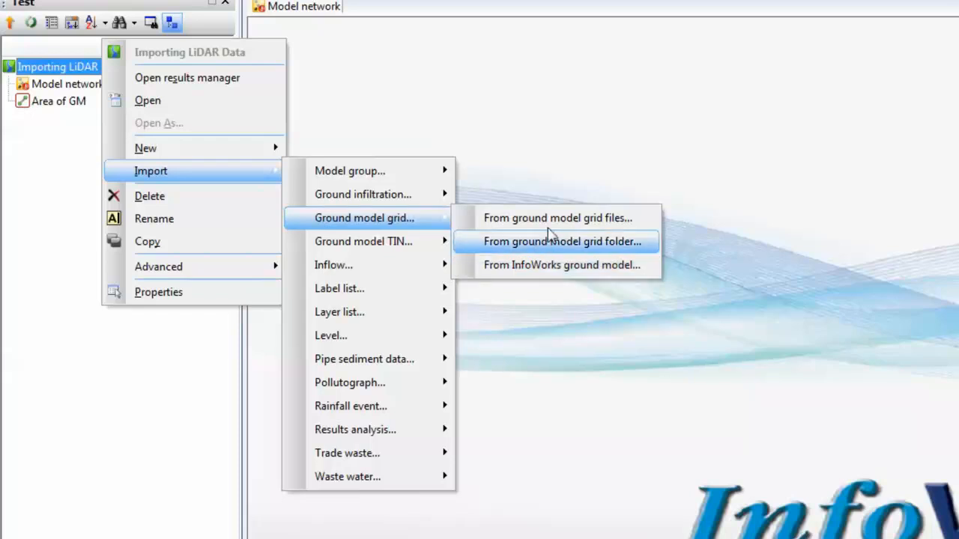
mouse_move(558, 218)
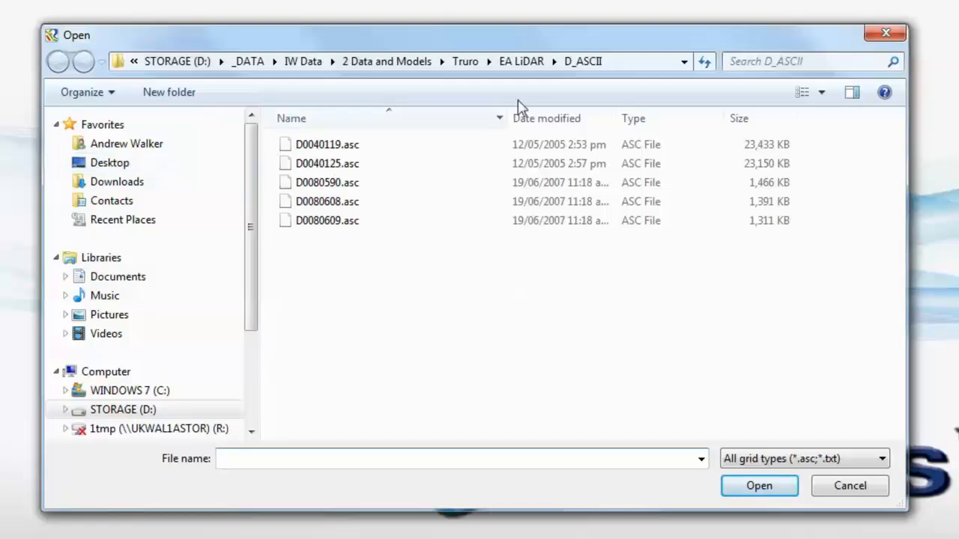
Browse the EA LiDAR folders and enter the D_ASCII folder of .asc tiles
left_click(57, 62)
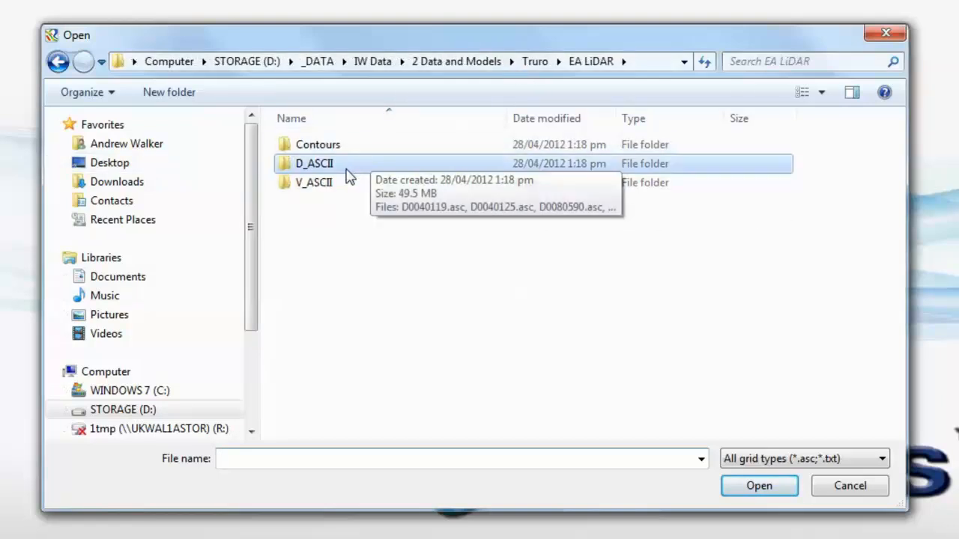
mouse_move(337, 186)
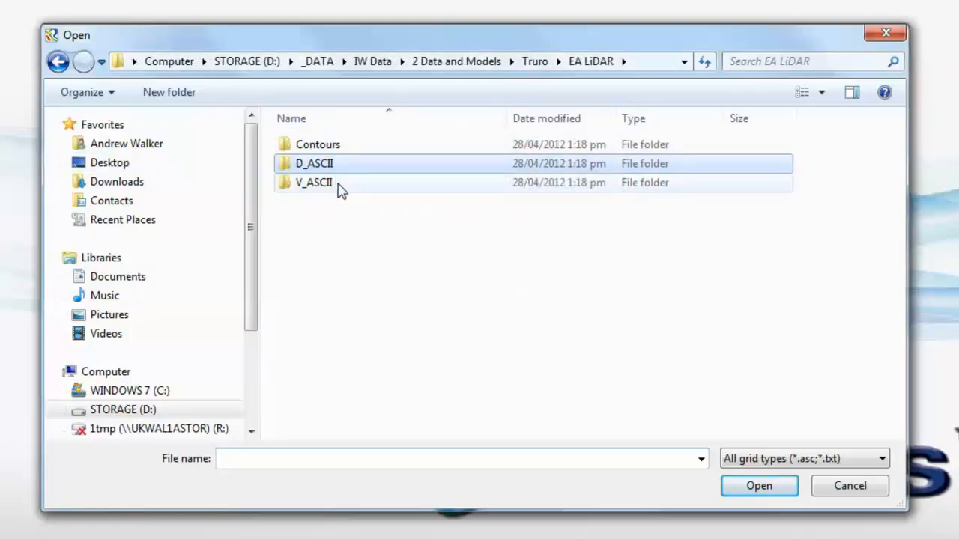
left_click(314, 183)
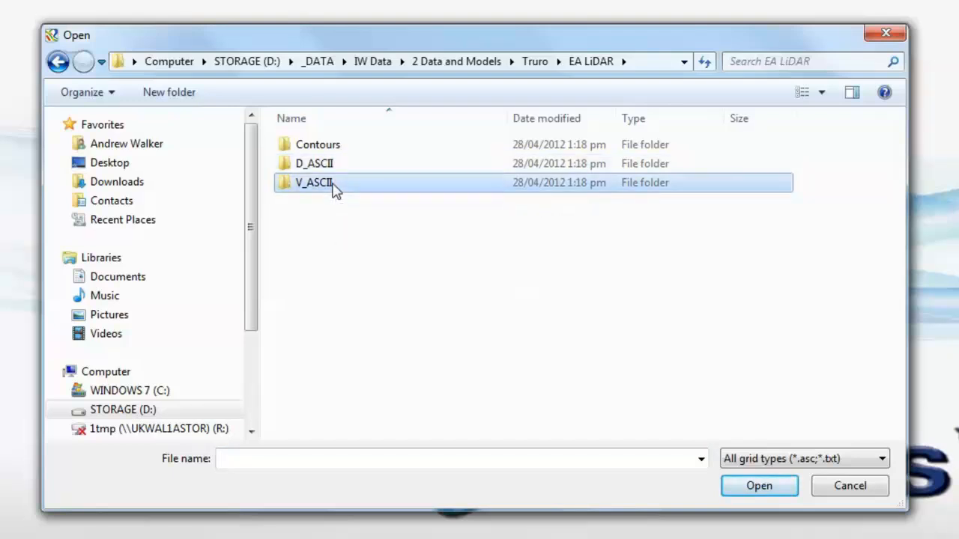
left_click(318, 143)
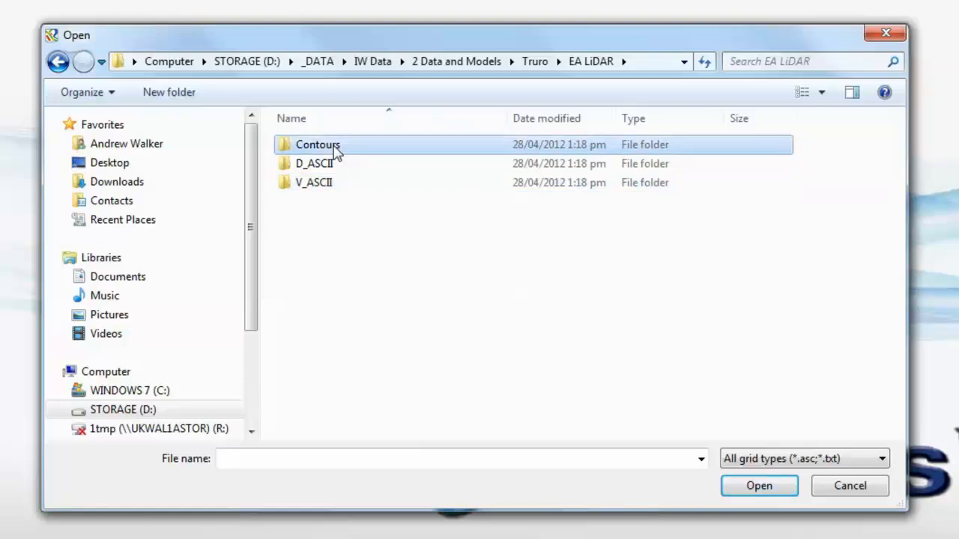
mouse_move(335, 168)
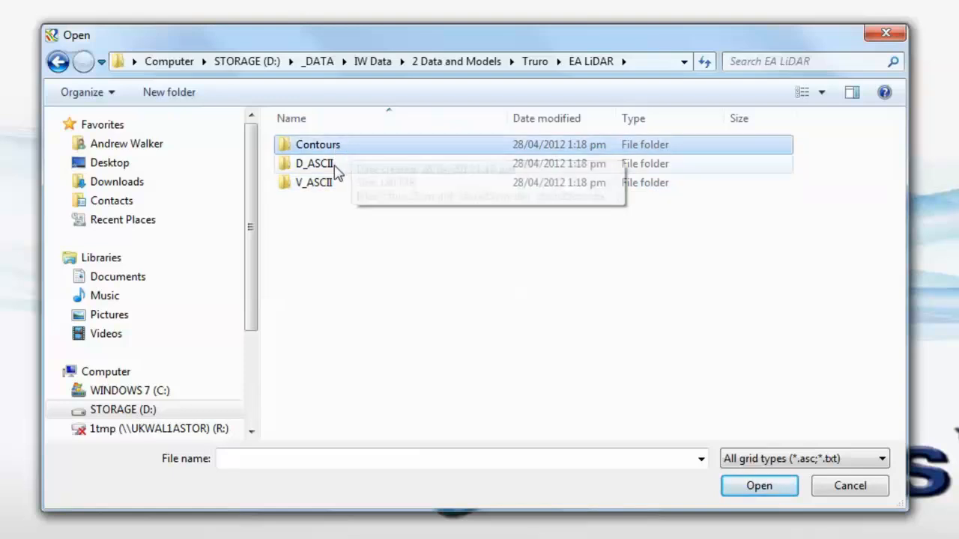
left_click(314, 163)
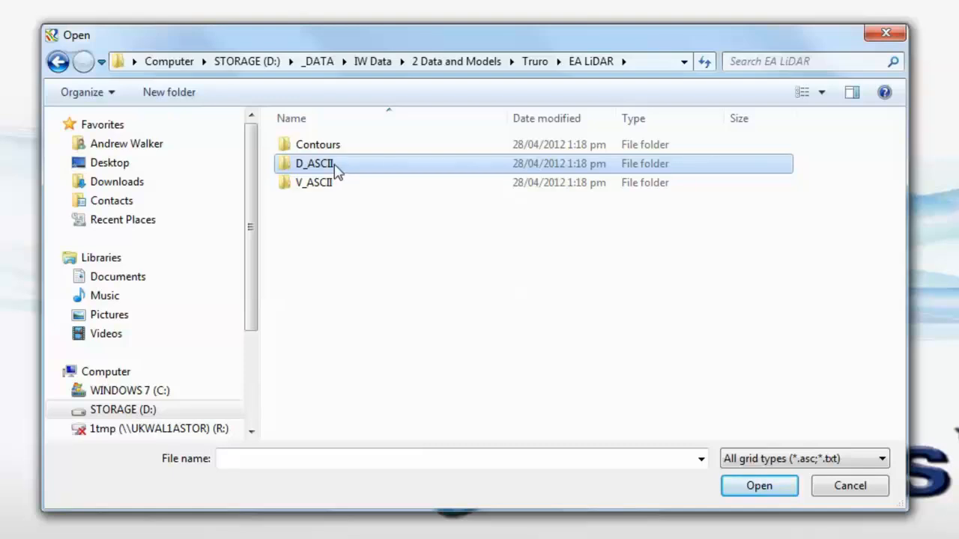
double_click(313, 164)
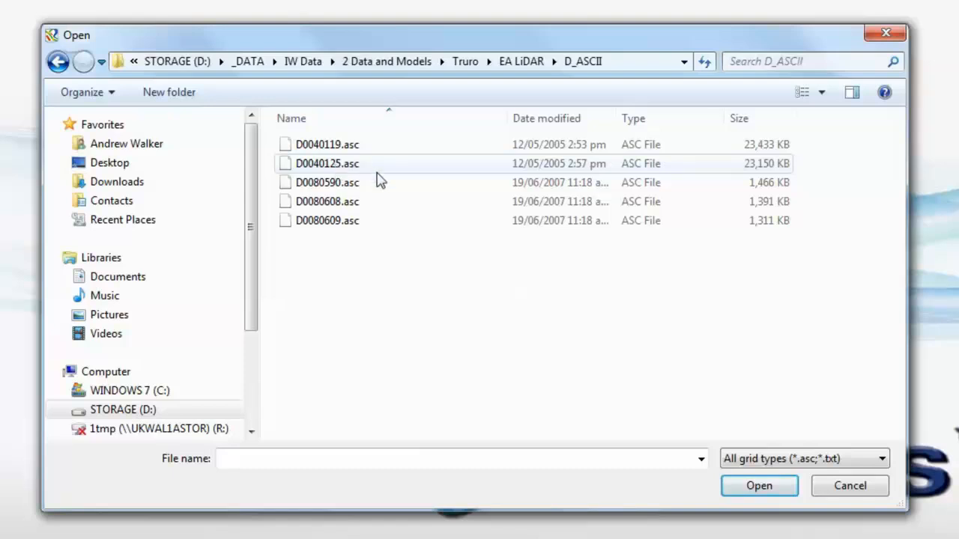
mouse_move(395, 163)
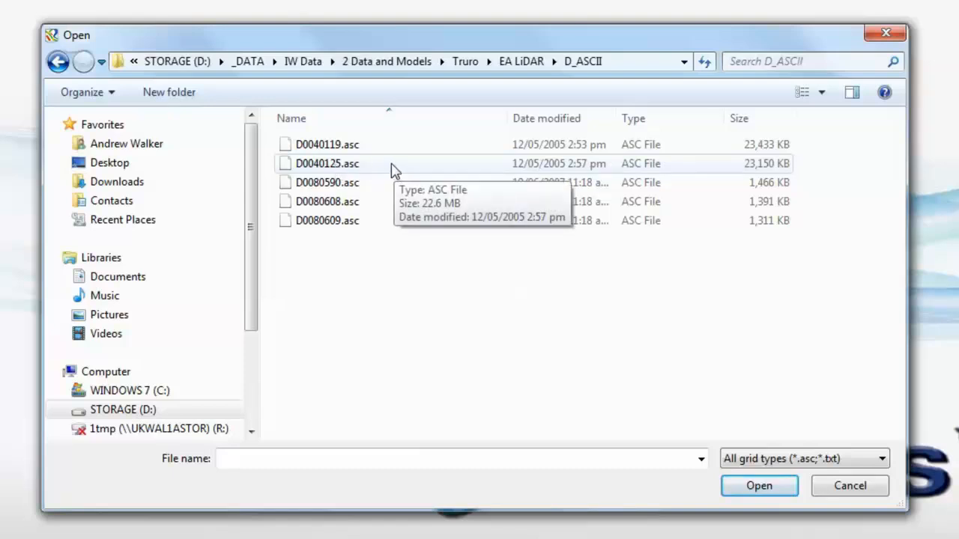
Select tiles D0040119.asc and D0040125.asc together and confirm them for import
left_click(327, 144)
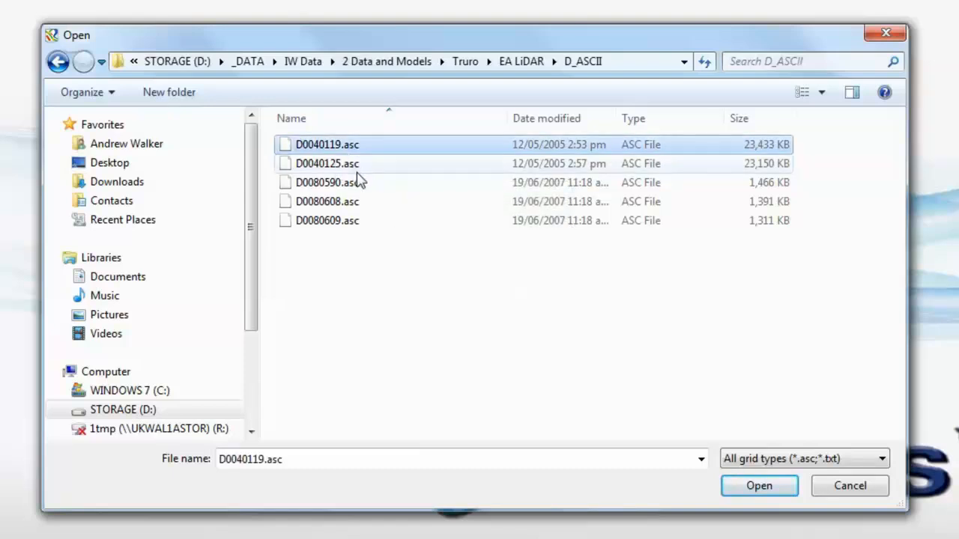
left_click(327, 163)
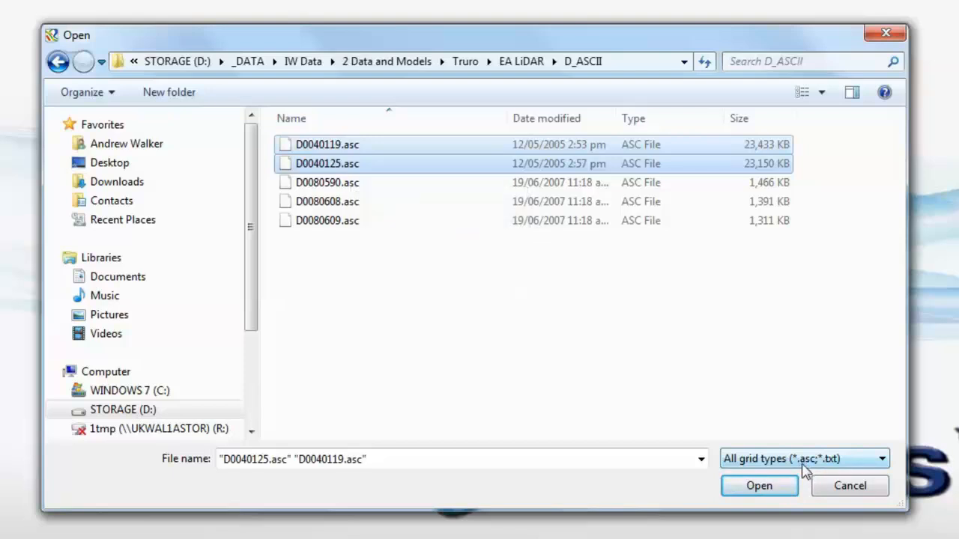
mouse_move(833, 472)
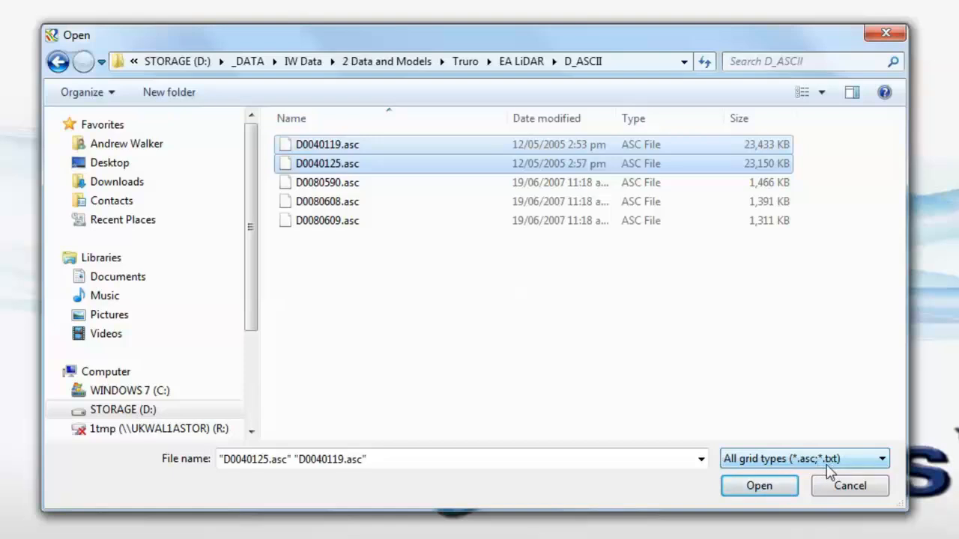
mouse_move(673, 447)
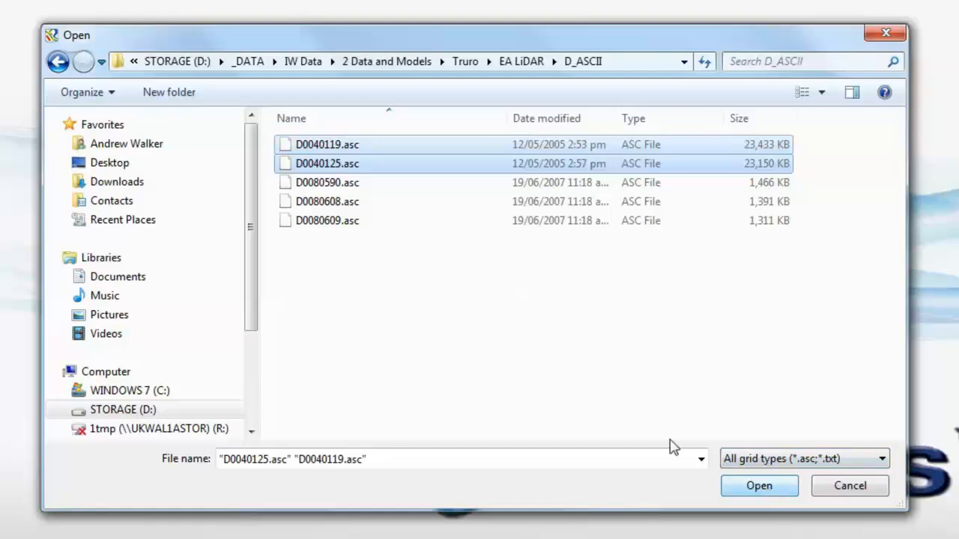
left_click(758, 485)
type("Li")
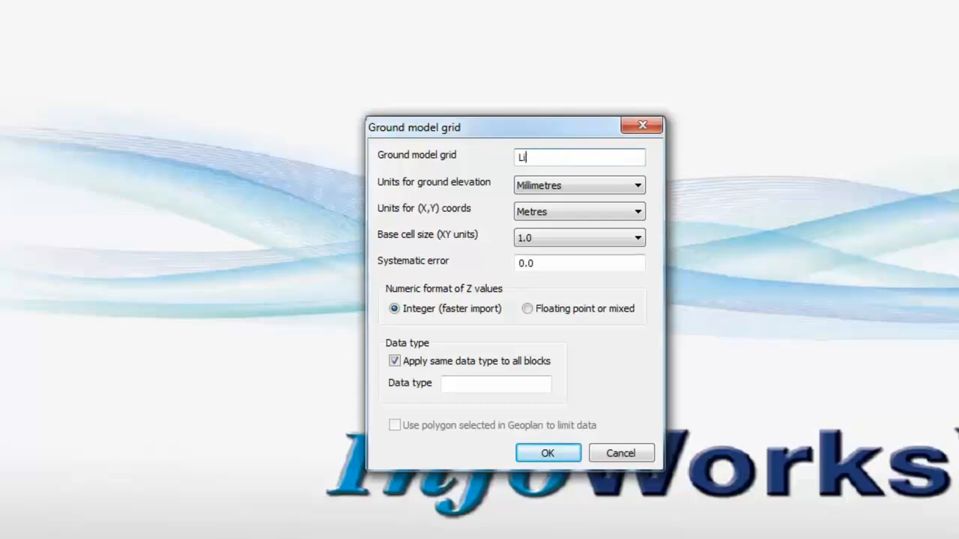
Name the new ground model grid 'LiDAR (two tiles)'
type("Da")
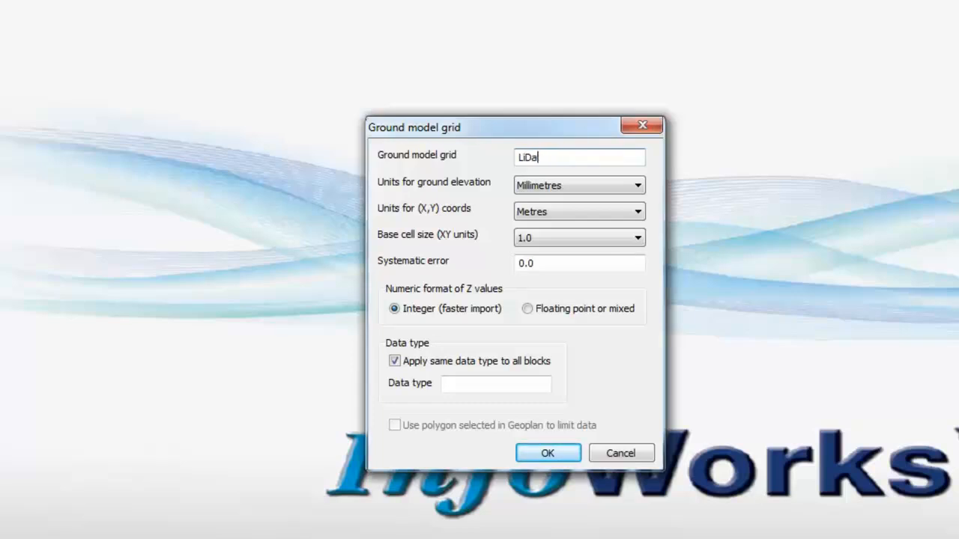
type("R")
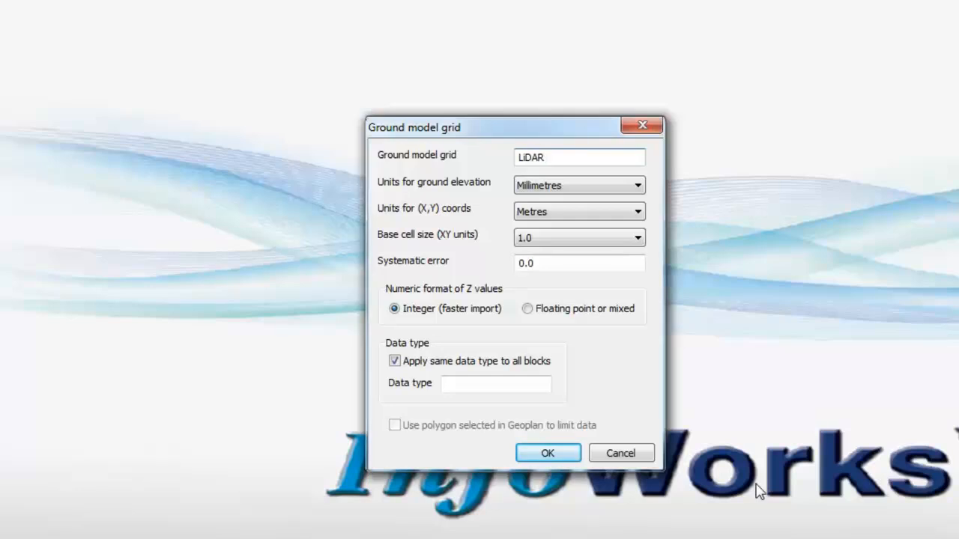
type("(two")
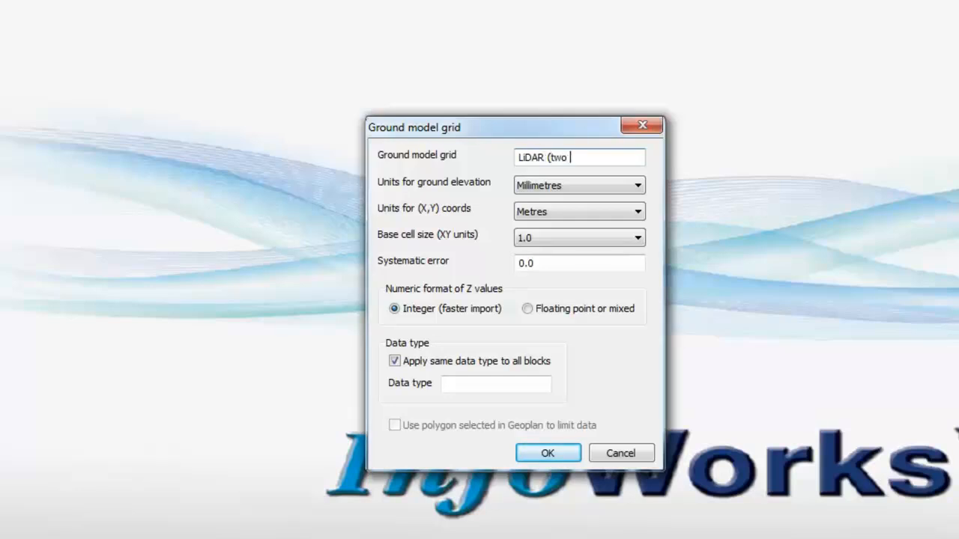
type("tiles)")
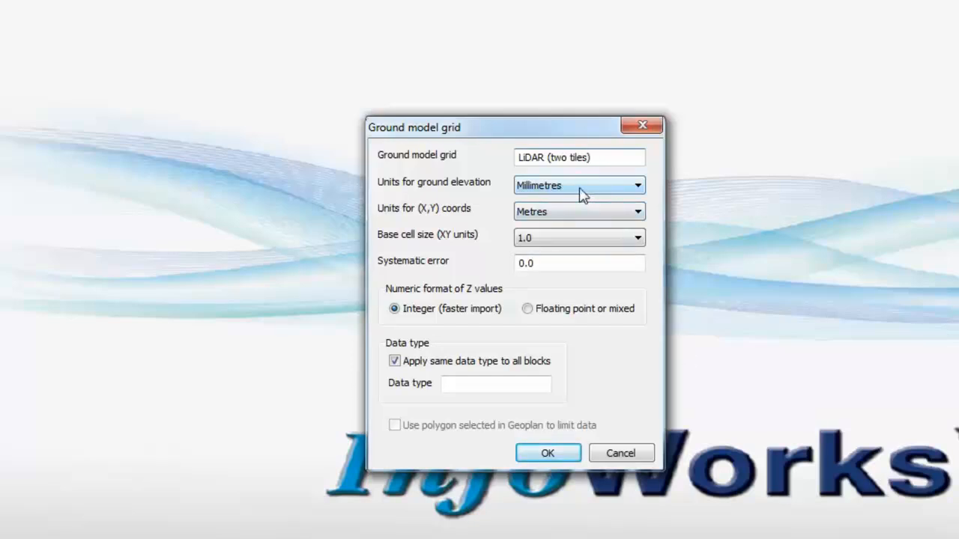
Keep Millimetres as elevation units and store Z values as floating point or mixed
left_click(639, 185)
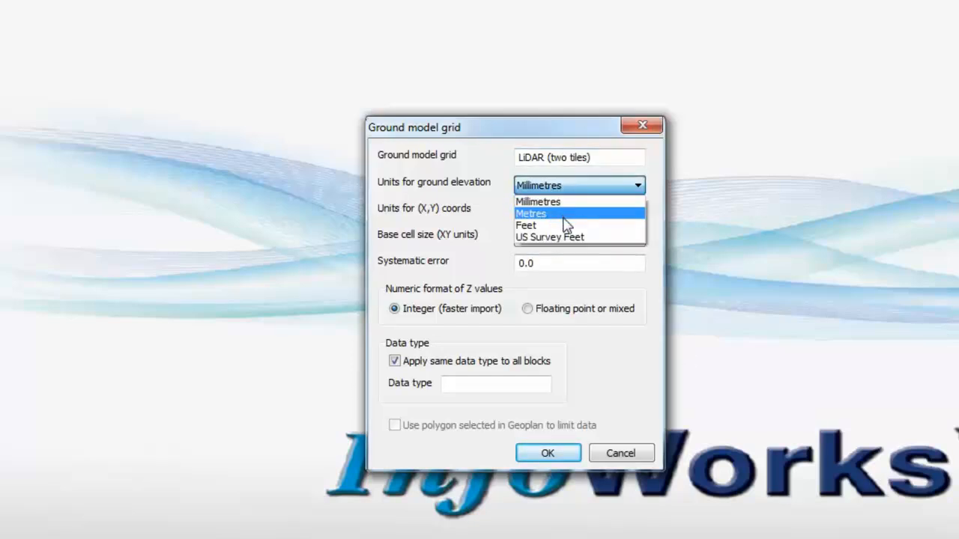
mouse_move(538, 201)
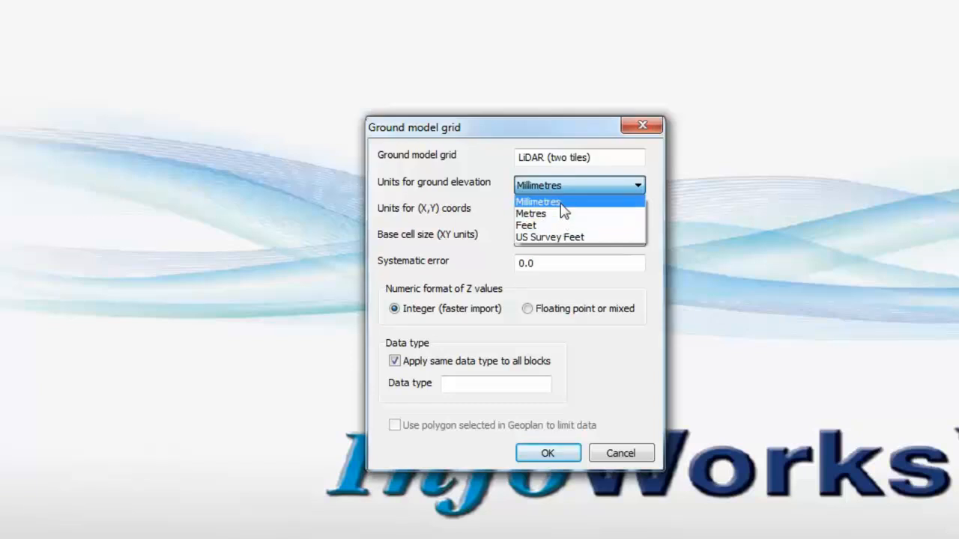
left_click(531, 213)
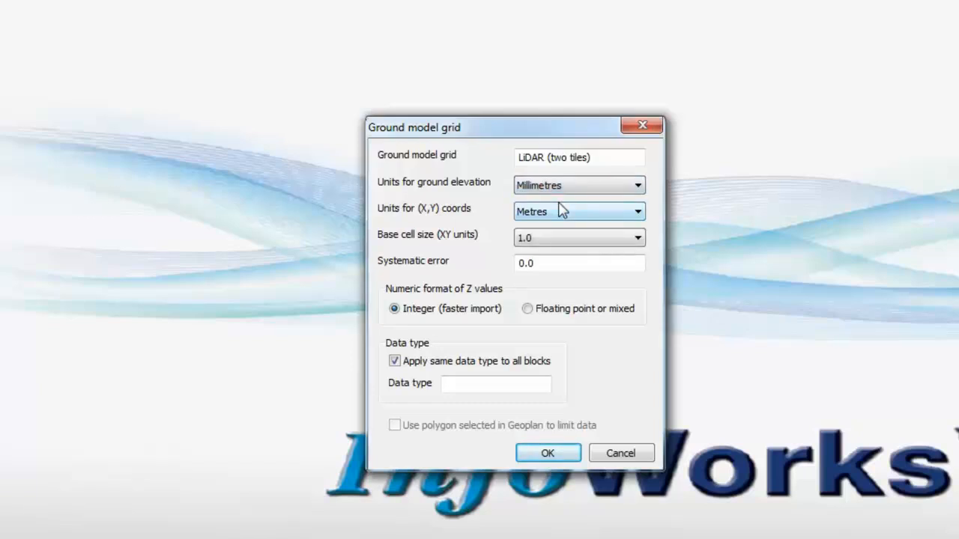
mouse_move(516, 267)
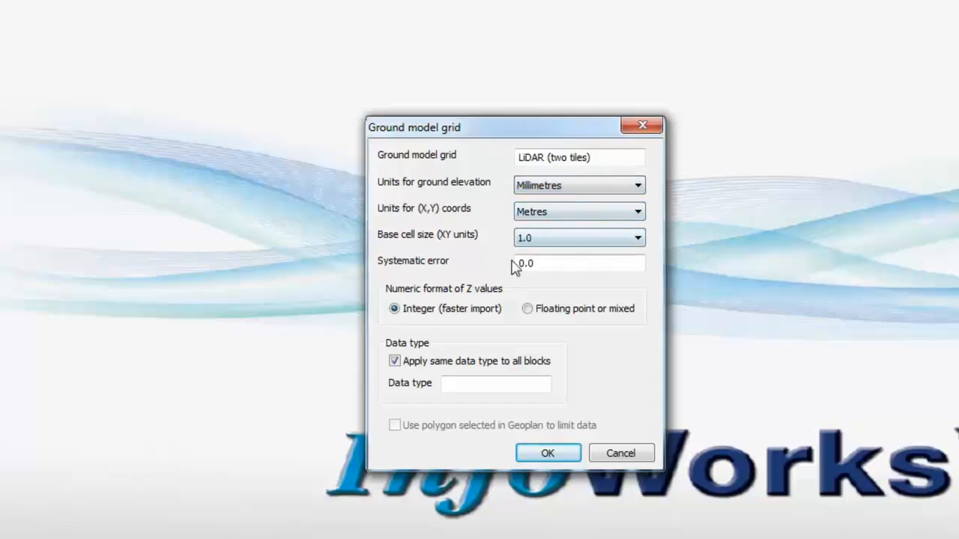
mouse_move(502, 292)
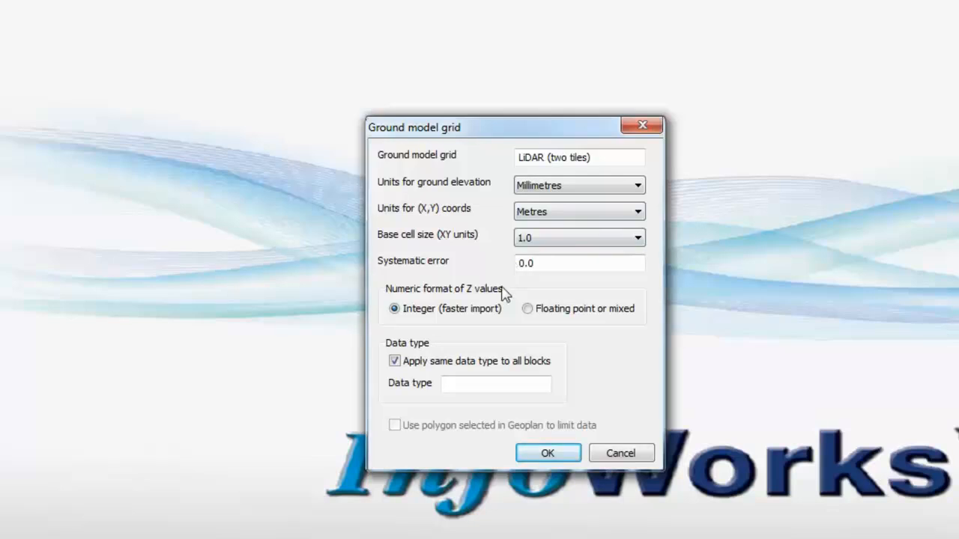
mouse_move(488, 331)
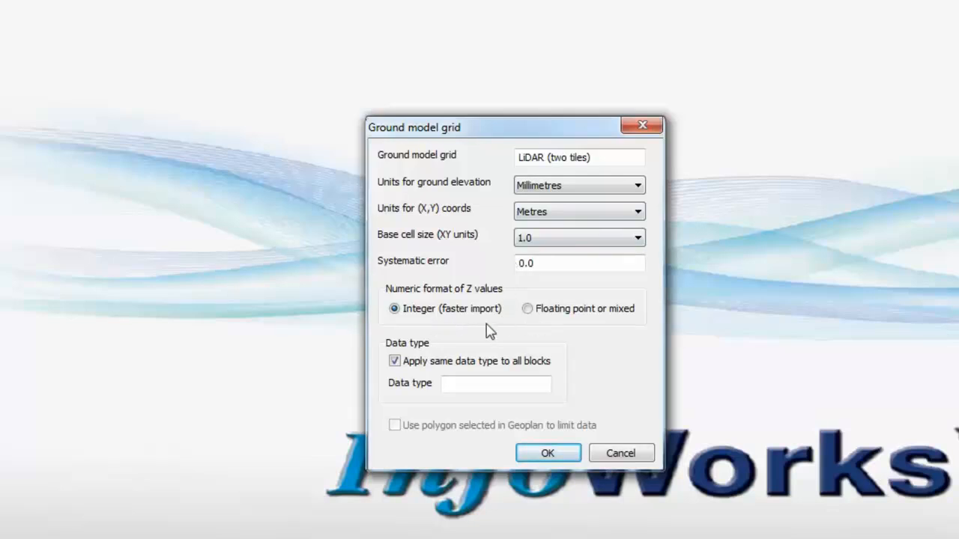
mouse_move(500, 321)
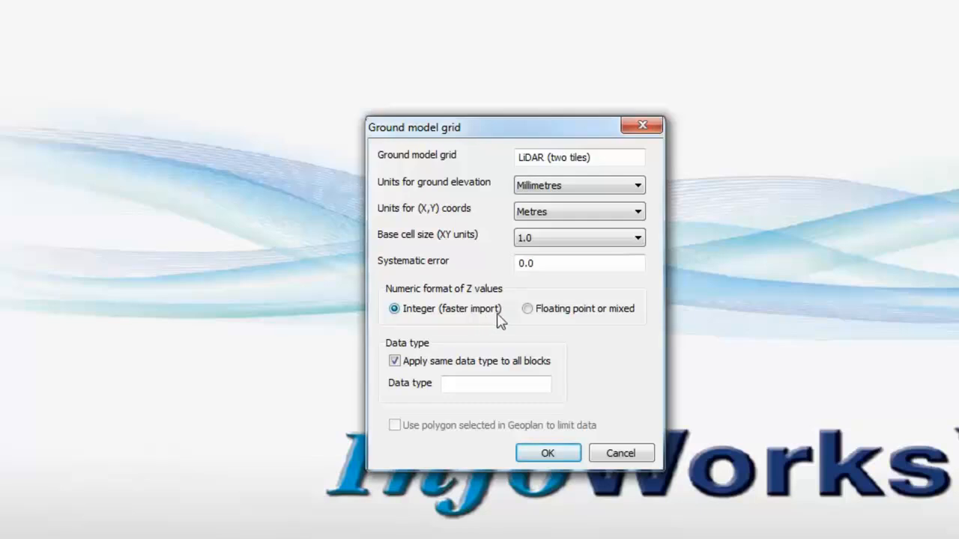
left_click(528, 308)
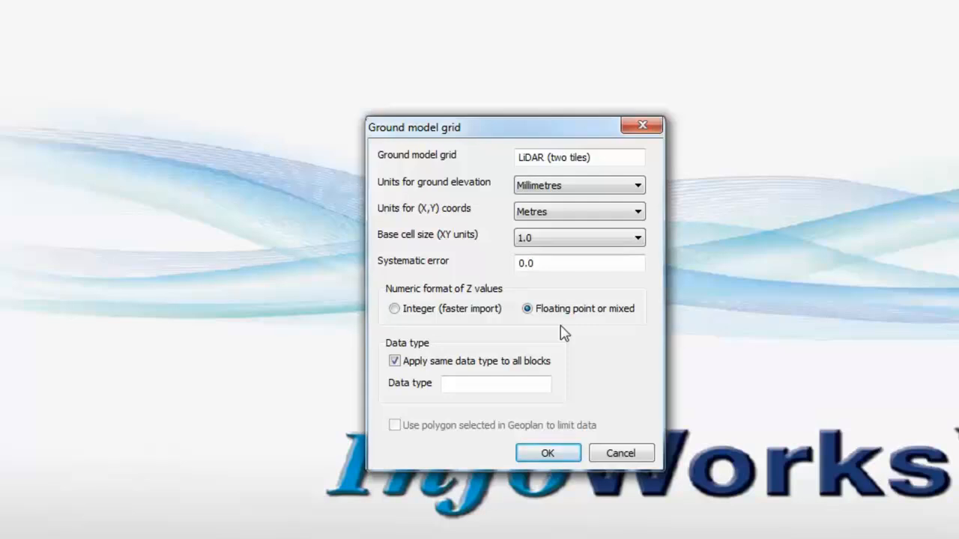
mouse_move(596, 329)
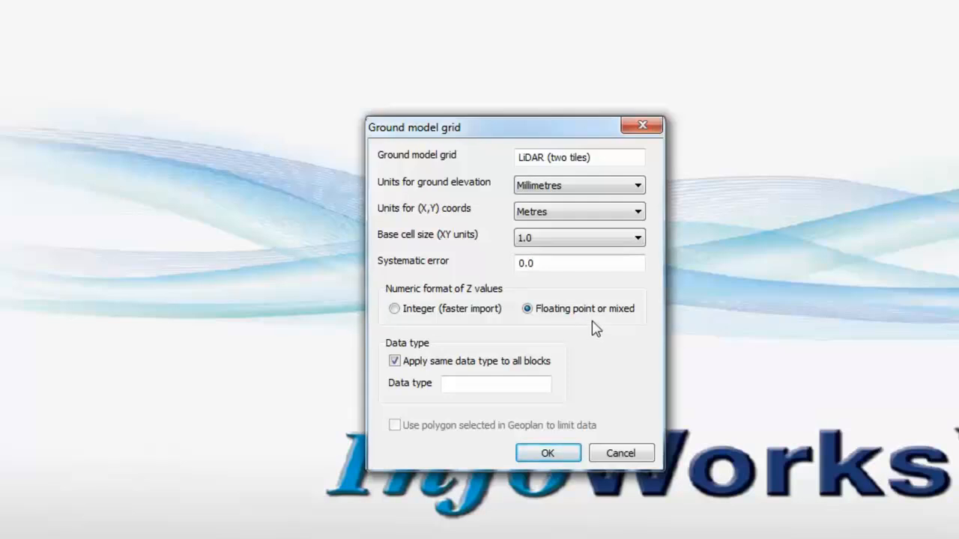
mouse_move(548, 452)
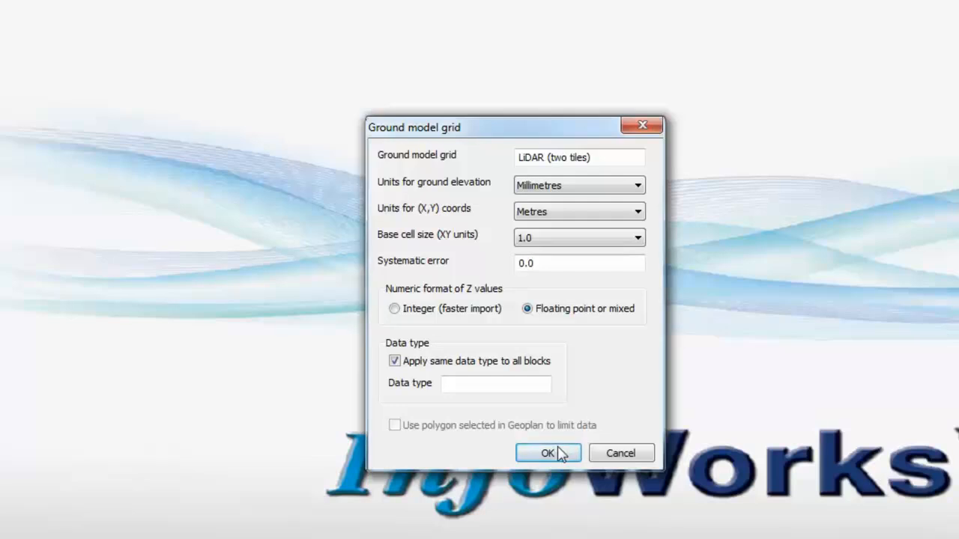
Confirm the grid settings so LiDAR (two tiles) is imported into the database tree
left_click(549, 452)
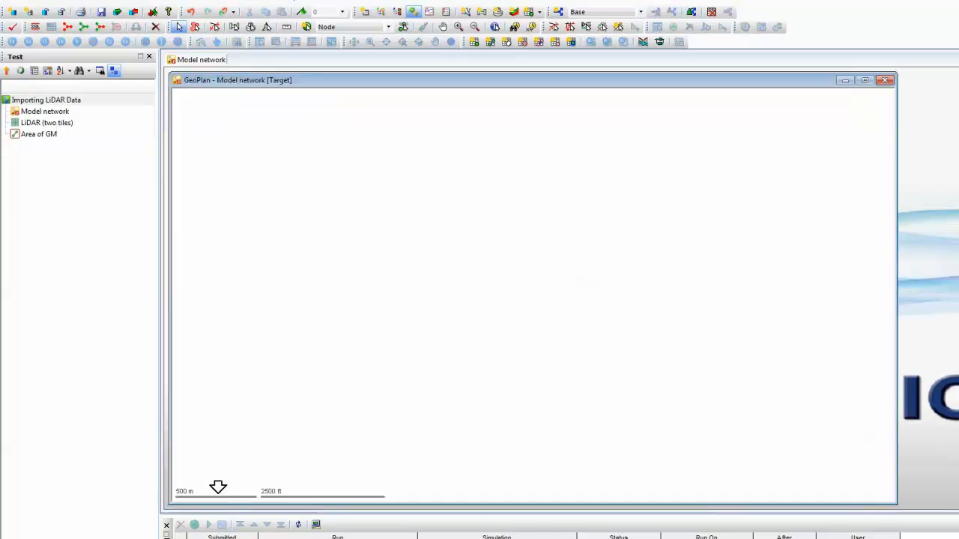
mouse_move(443, 276)
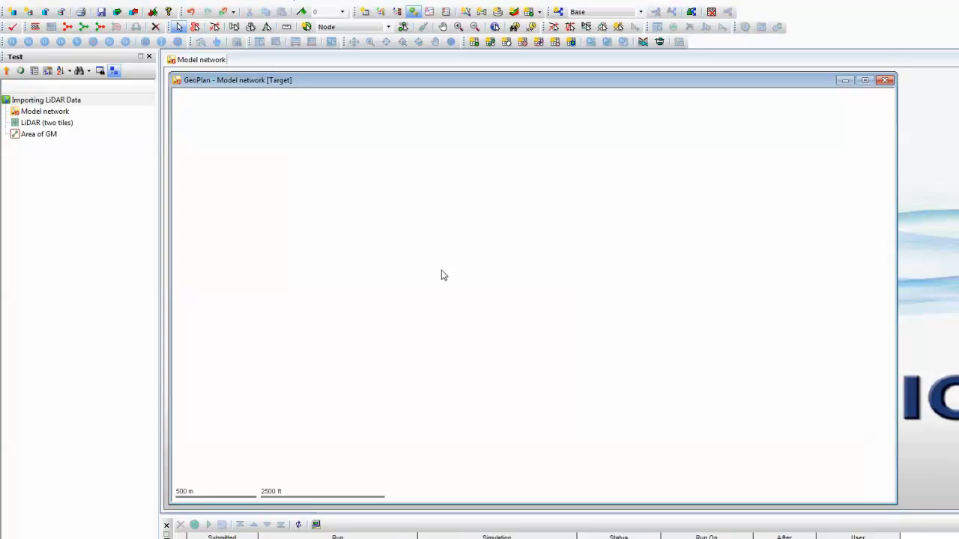
mouse_move(46, 123)
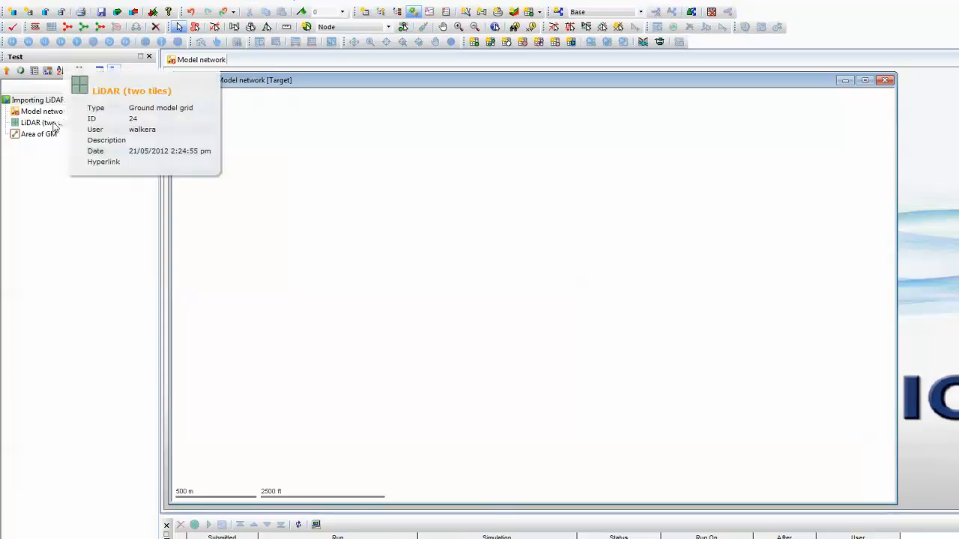
Display LiDAR (two tiles) in GeoPlan and bring up its Ground Model theme properties
left_click(42, 123)
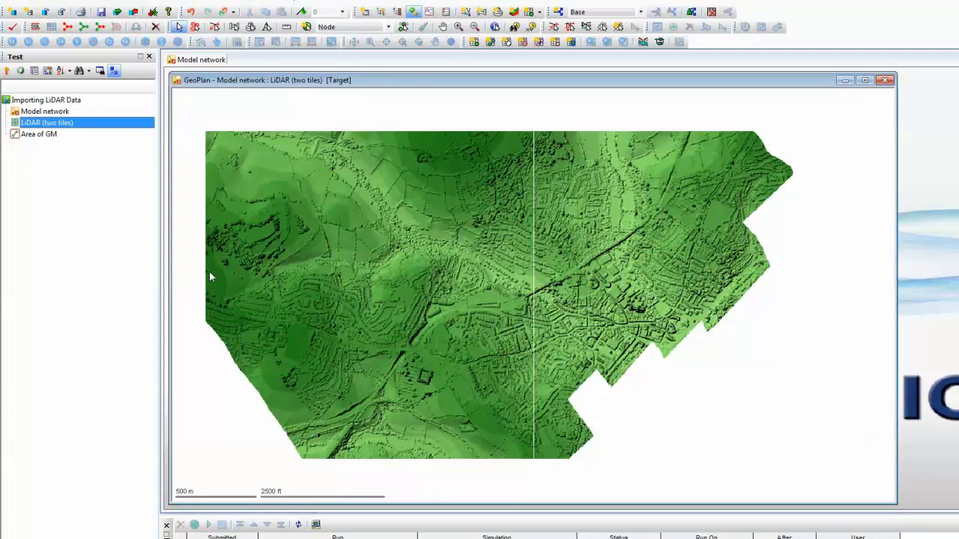
mouse_move(341, 287)
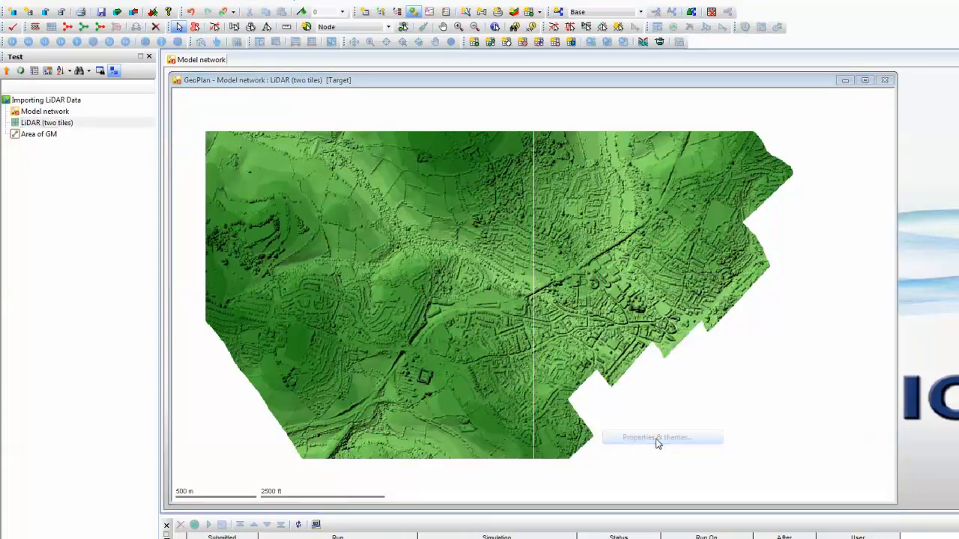
left_click(662, 438)
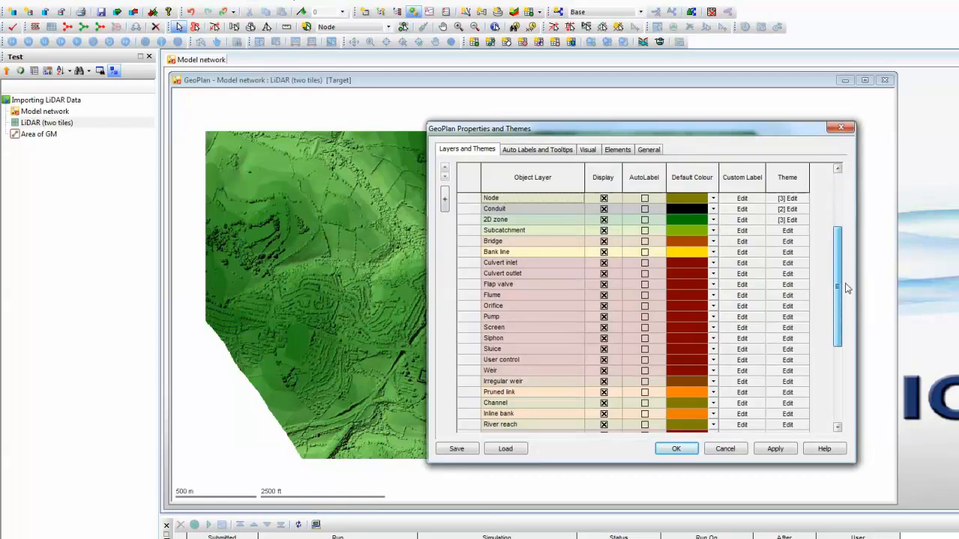
scroll("down", 3)
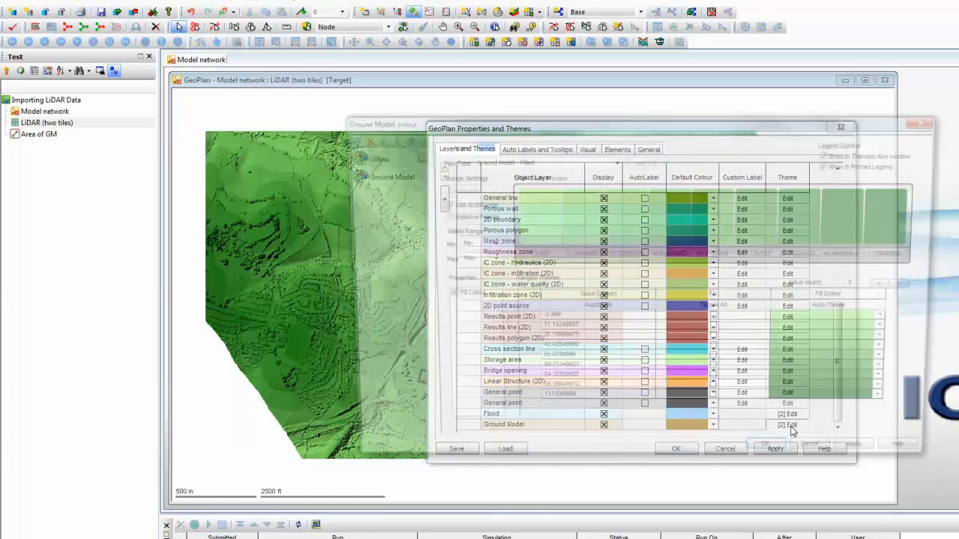
Review and accept the green auto-ranged elevation theme for the Ground Model layer
left_click(788, 424)
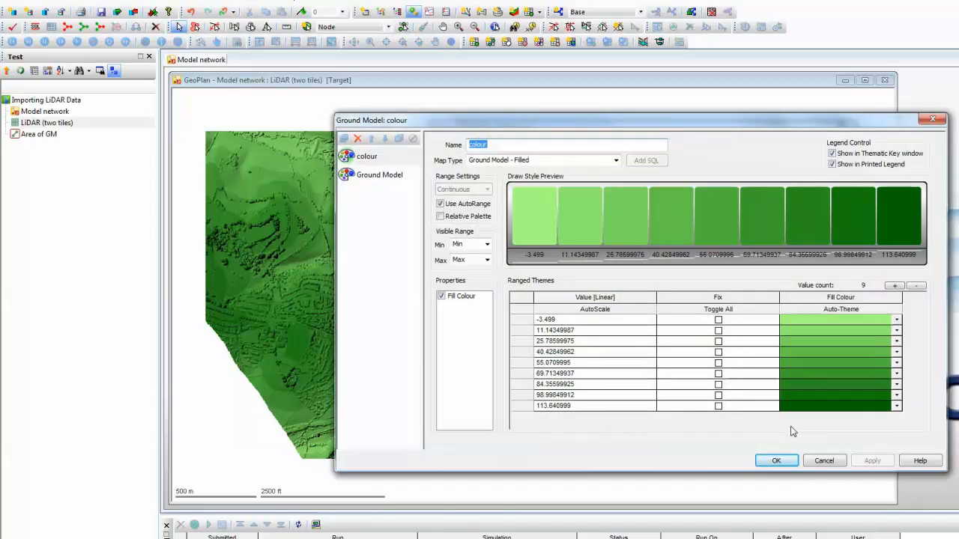
mouse_move(589, 343)
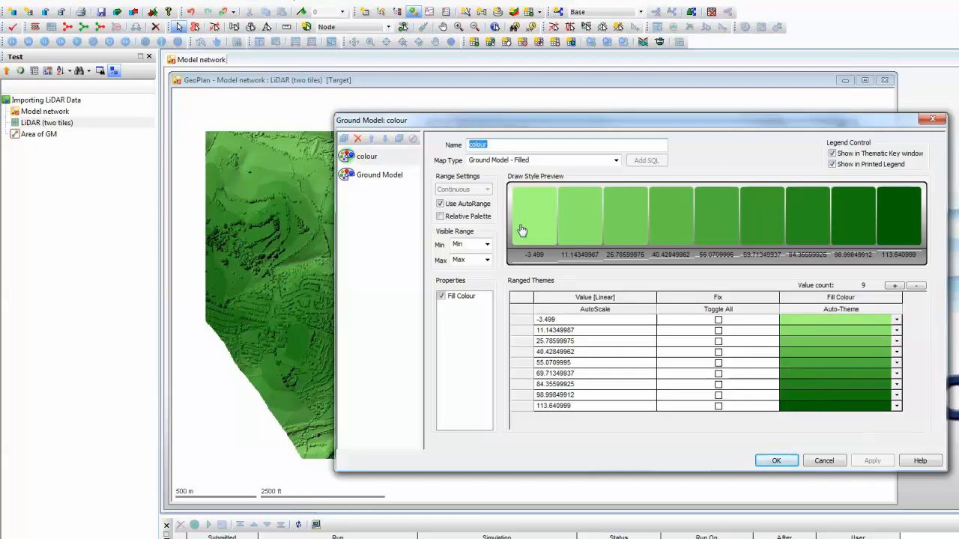
mouse_move(899, 242)
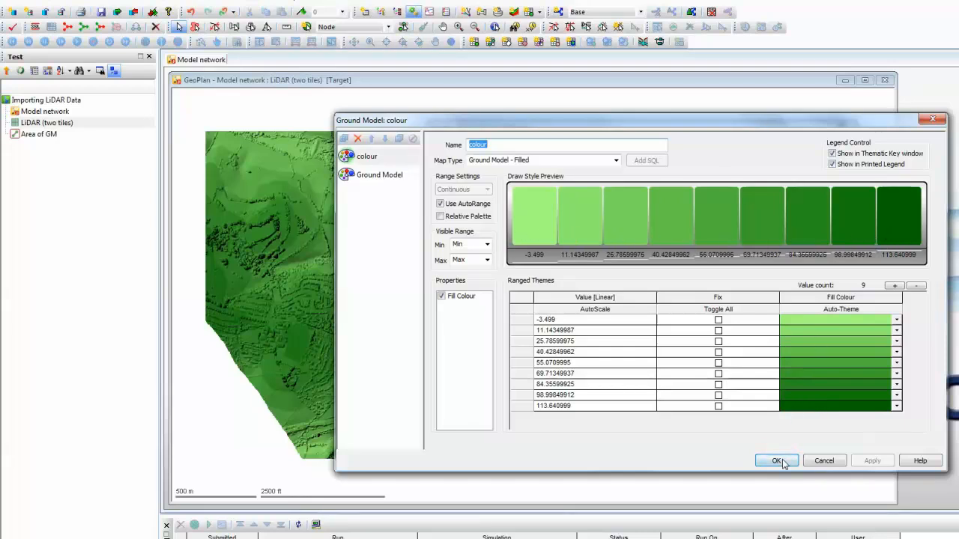
left_click(776, 461)
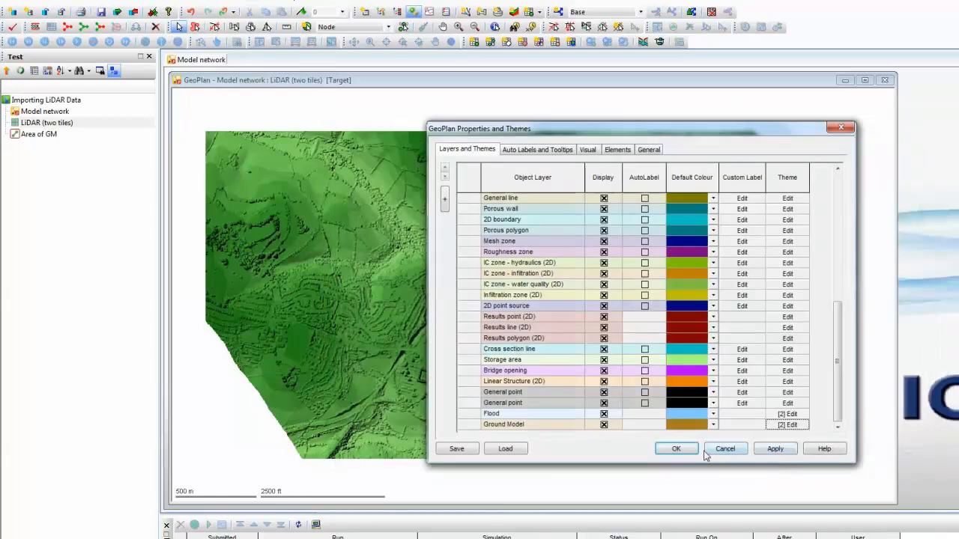
left_click(674, 450)
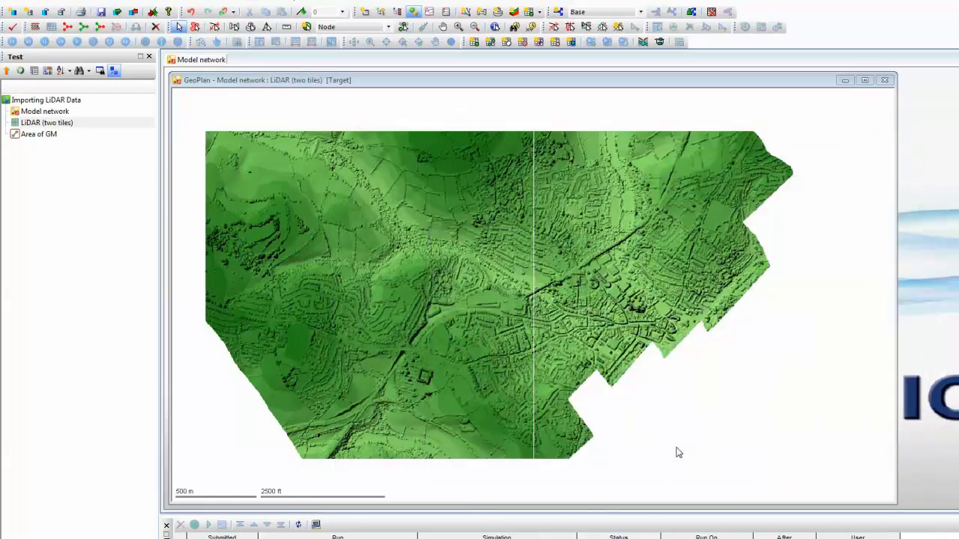